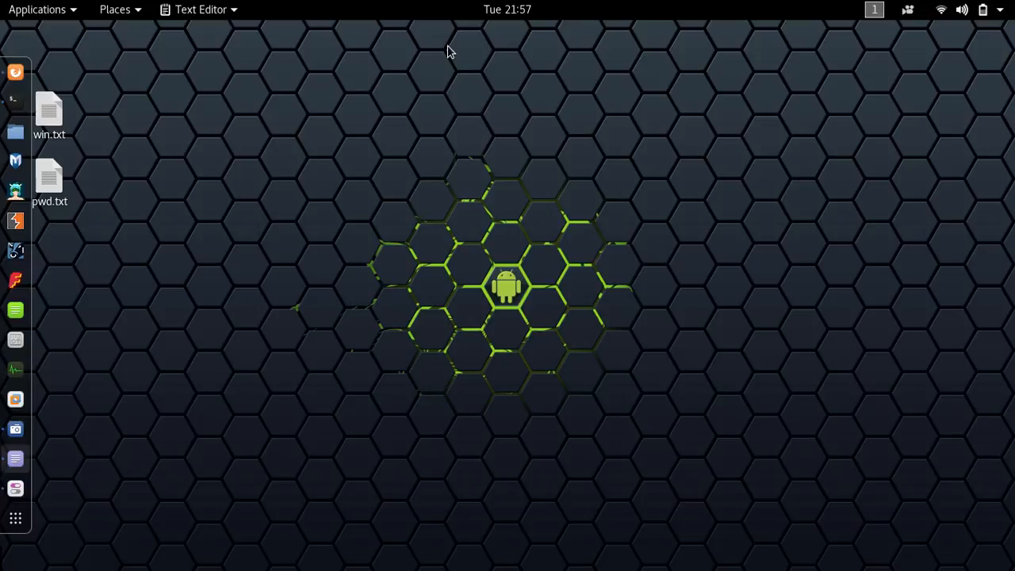
mouse_move(12, 101)
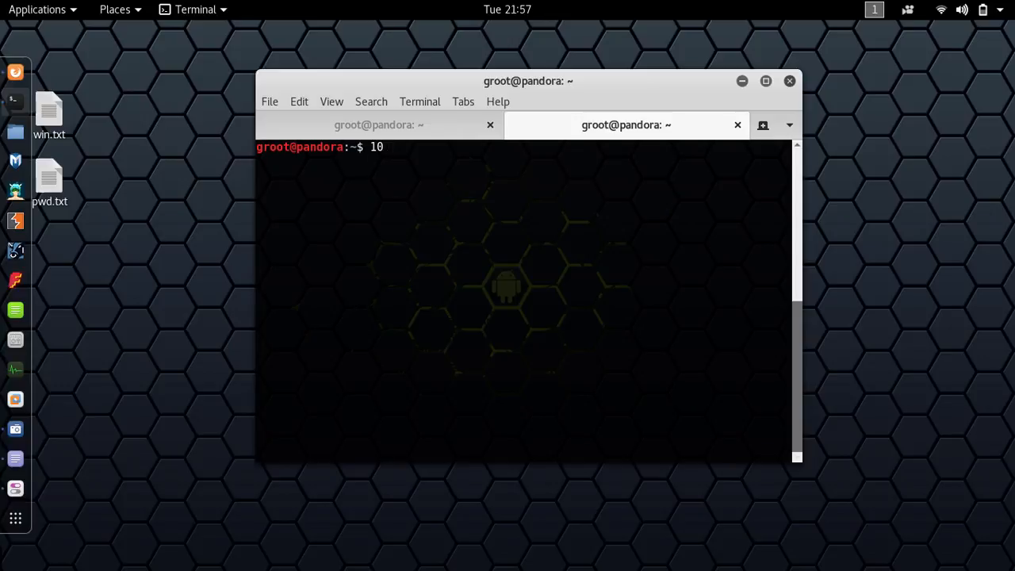
Run sudo apt-get update and observe the fetch failures and dpkg lock error.
text(hex)
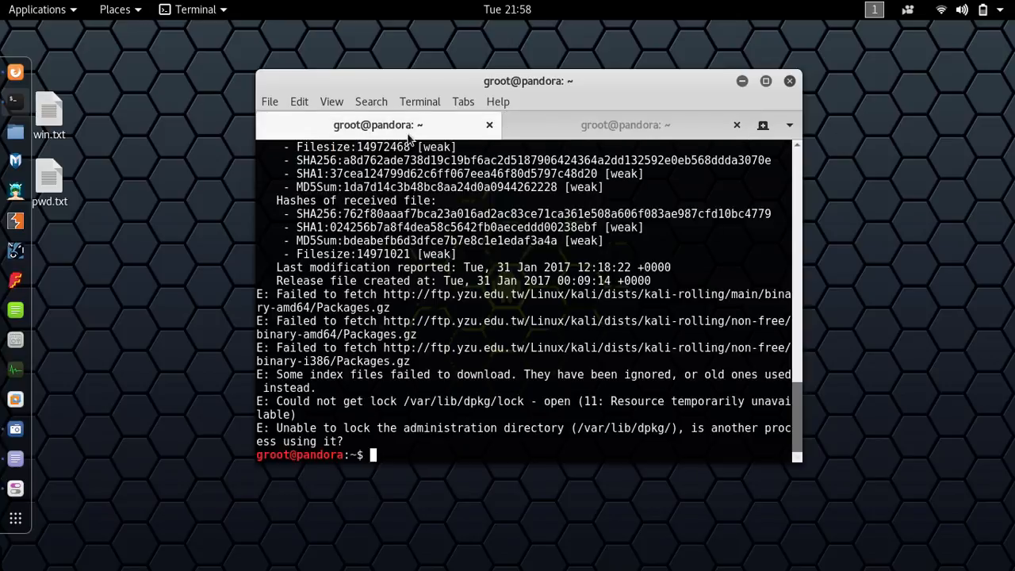
mouse_move(569, 400)
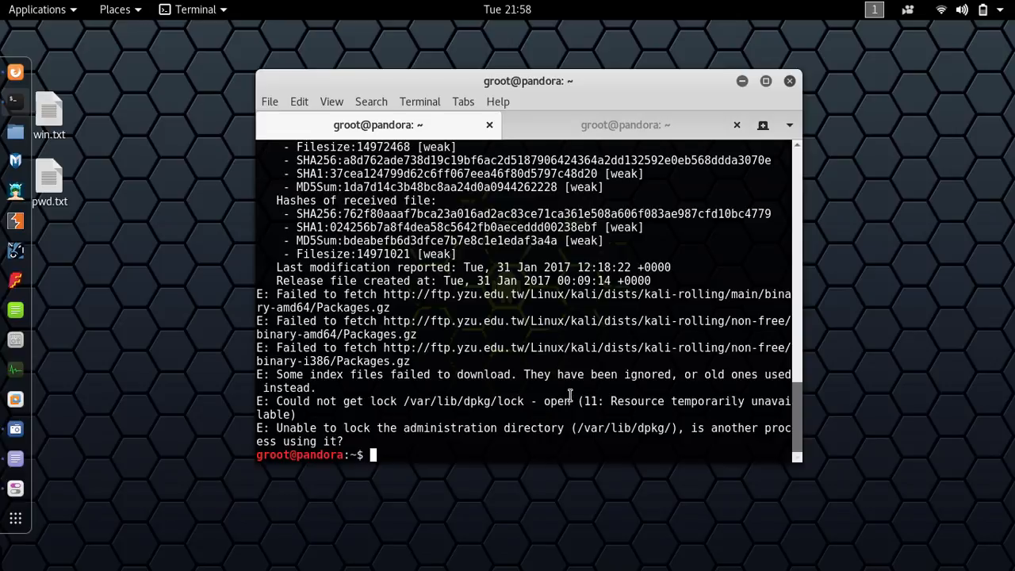
Run sudo su for a root shell, then switch to the second terminal session.
text(sudo)
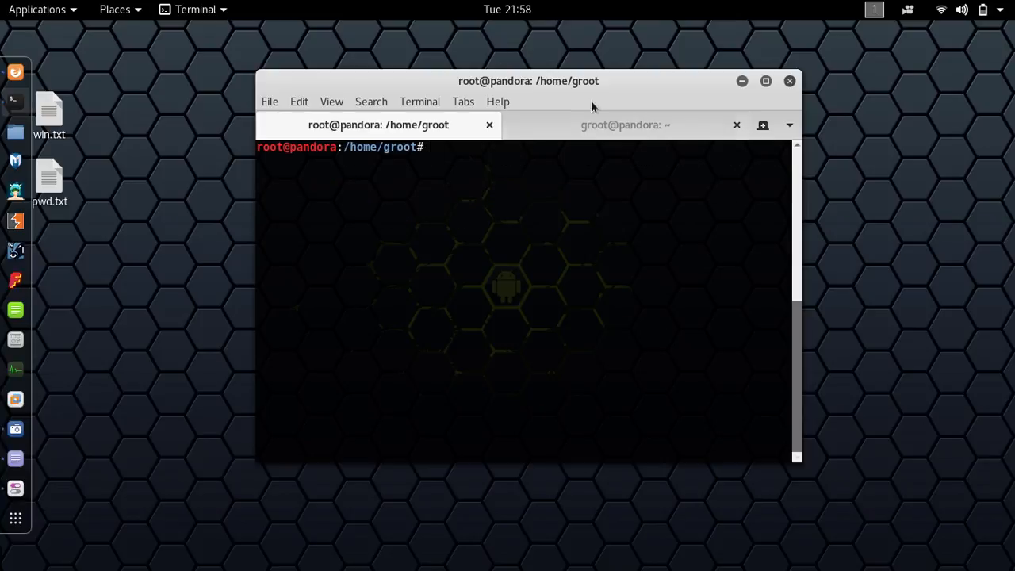
click(625, 124)
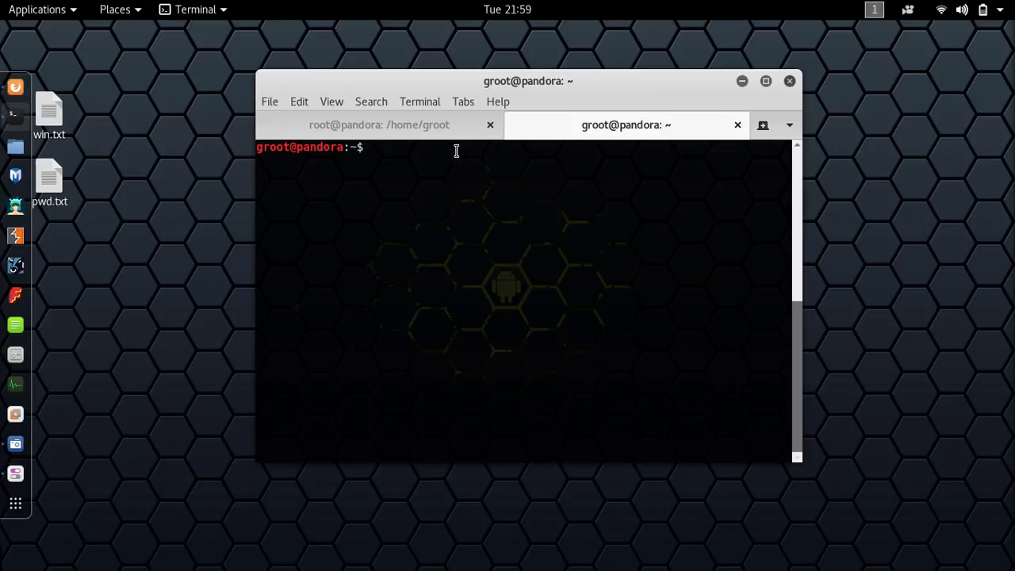
Elevate the second session to root with sudo su and clear the screen.
text(sud)
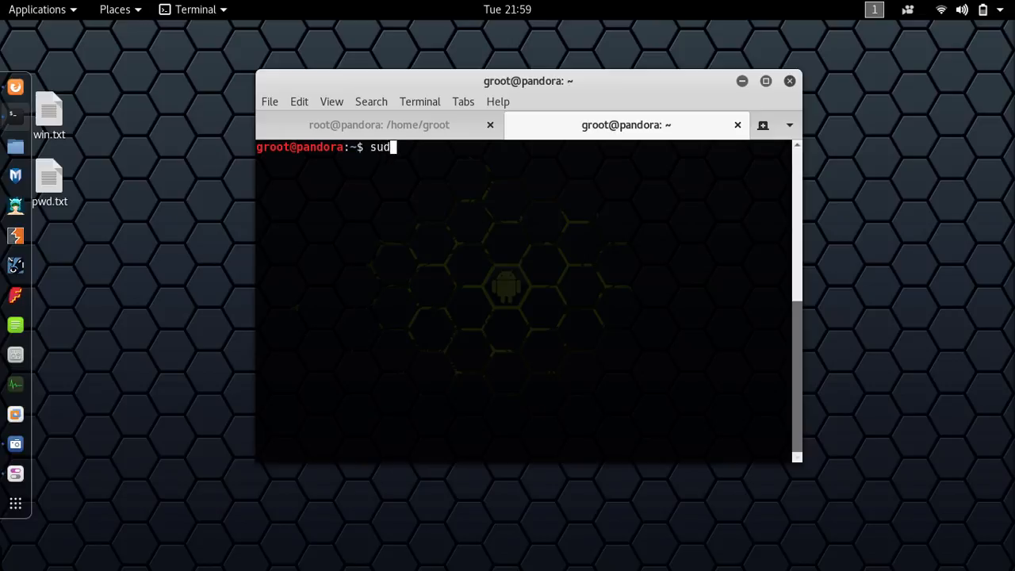
text(o su)
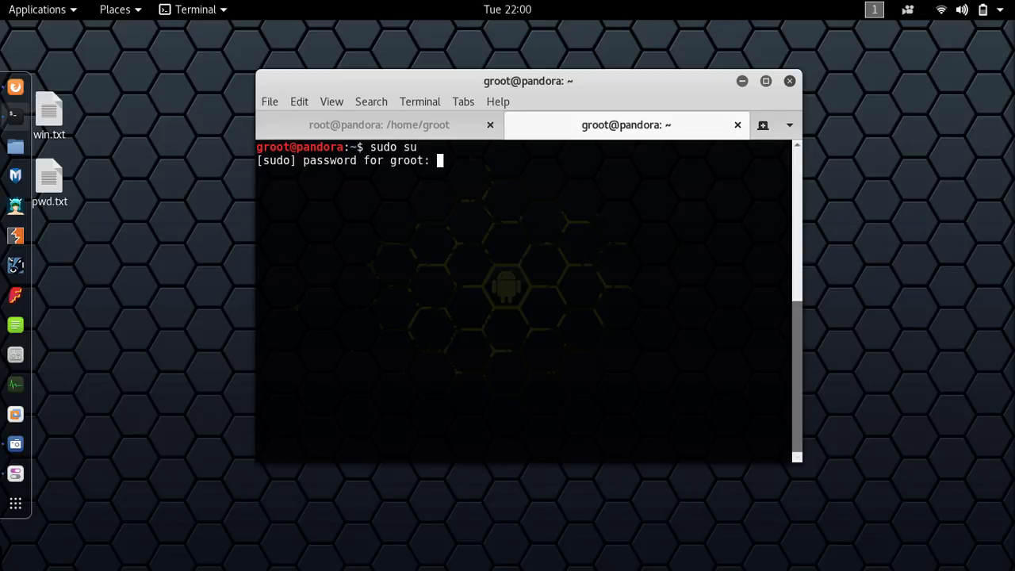
text(cle)
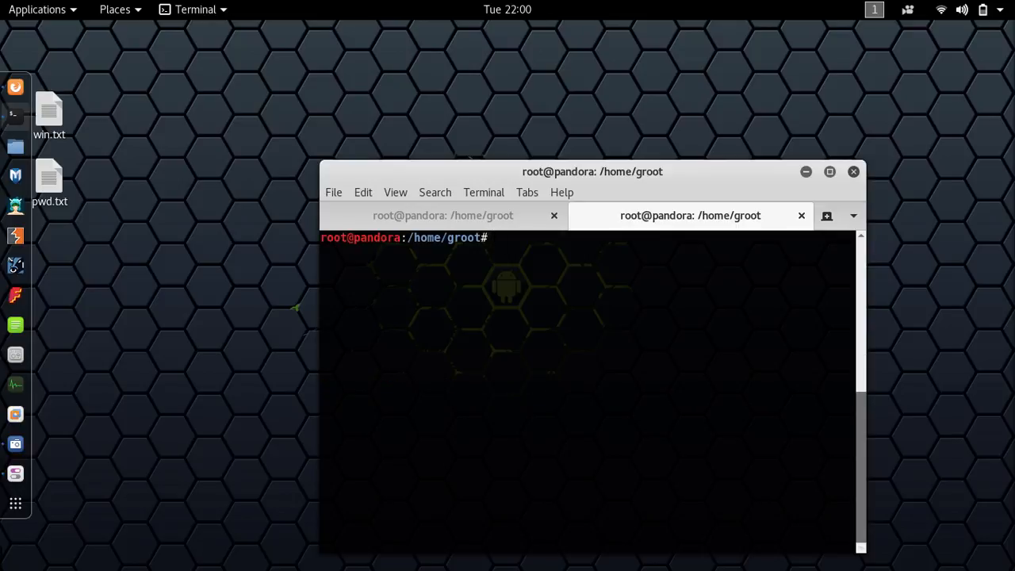
mouse_move(25, 275)
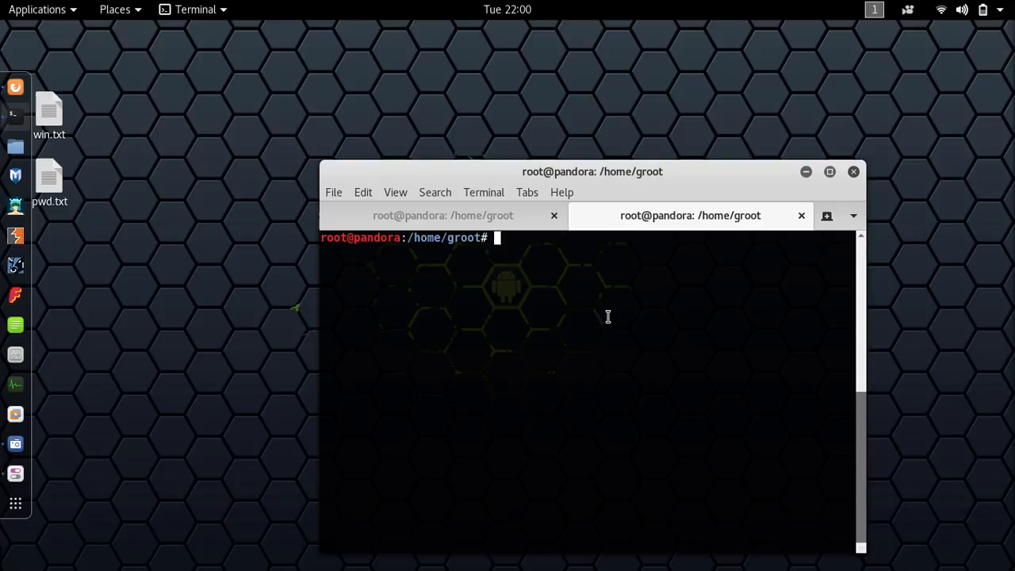
text(rt)
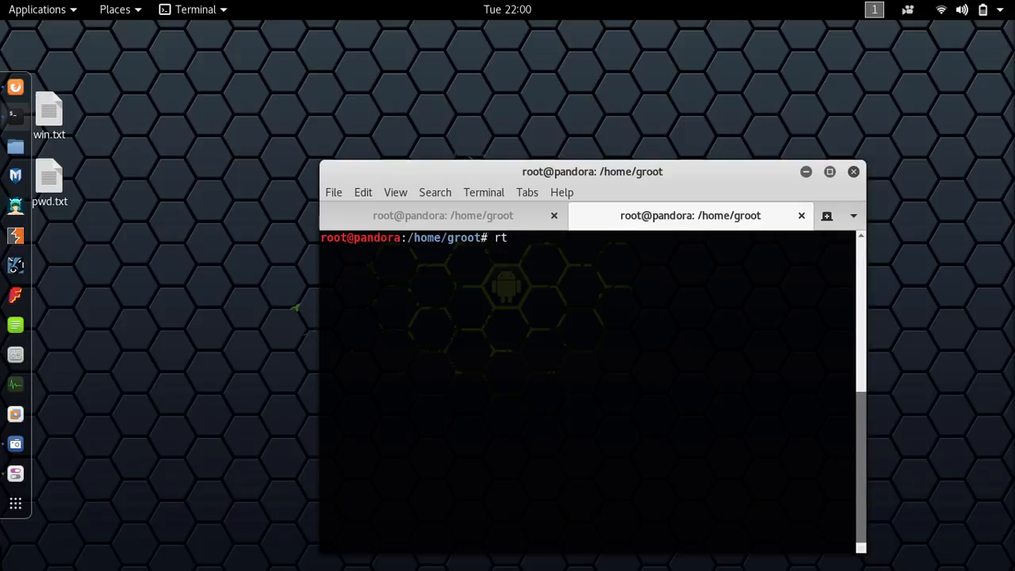
text(gen)
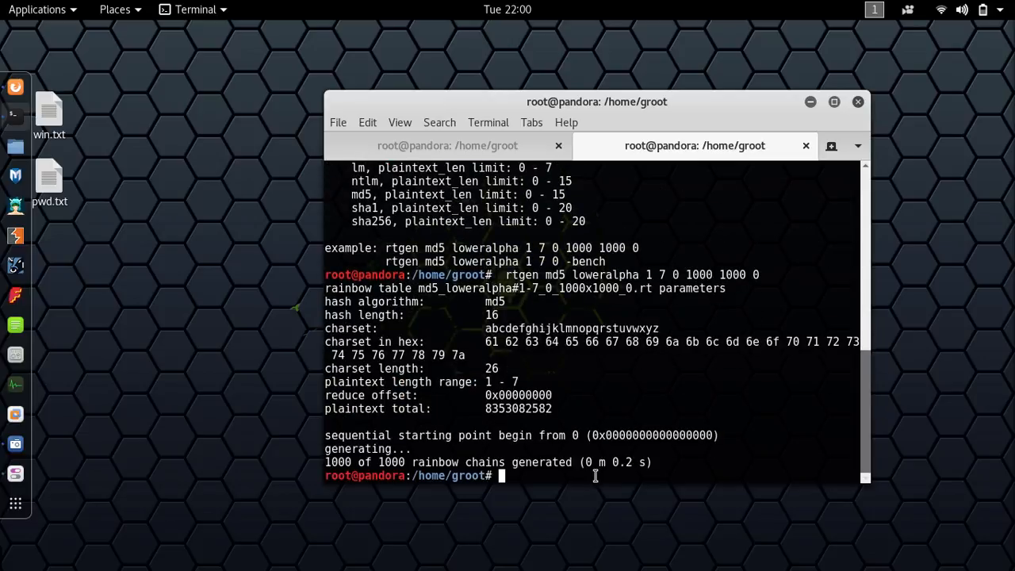
text(rte)
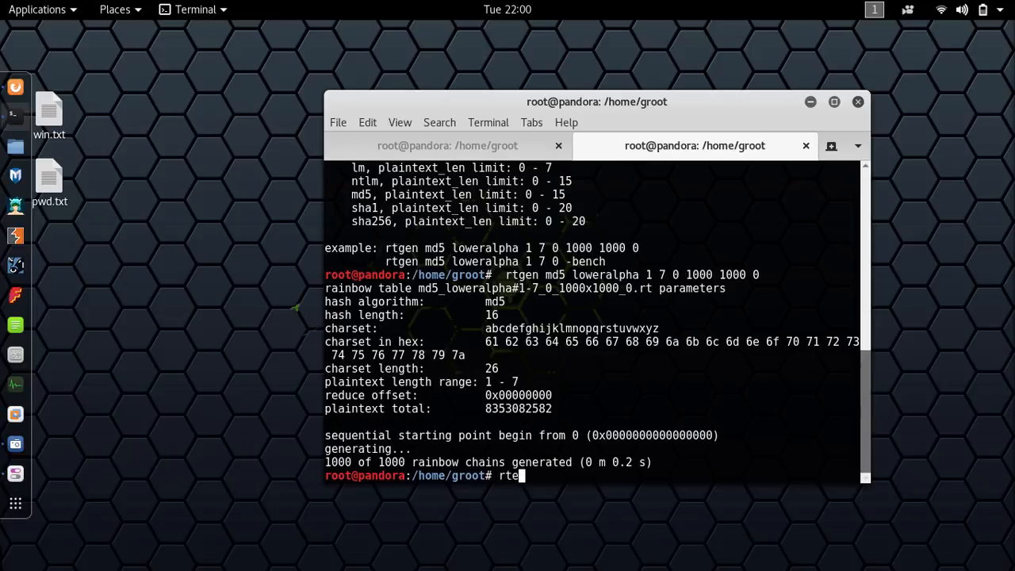
Enter rtgen loweralpha-numeric 17 at the root prompt without running it yet.
text(gen lower)
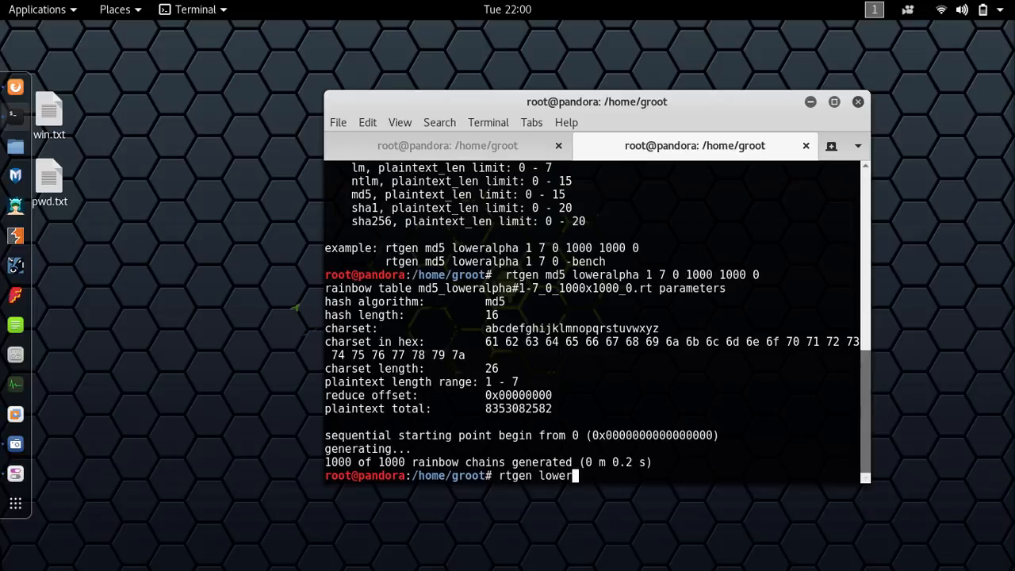
text(alph)
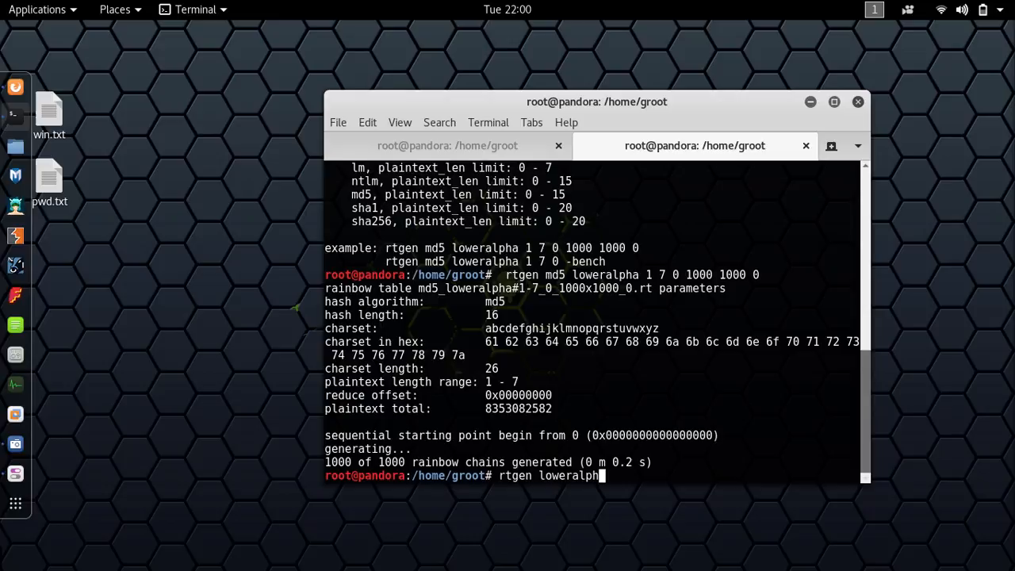
text(-num)
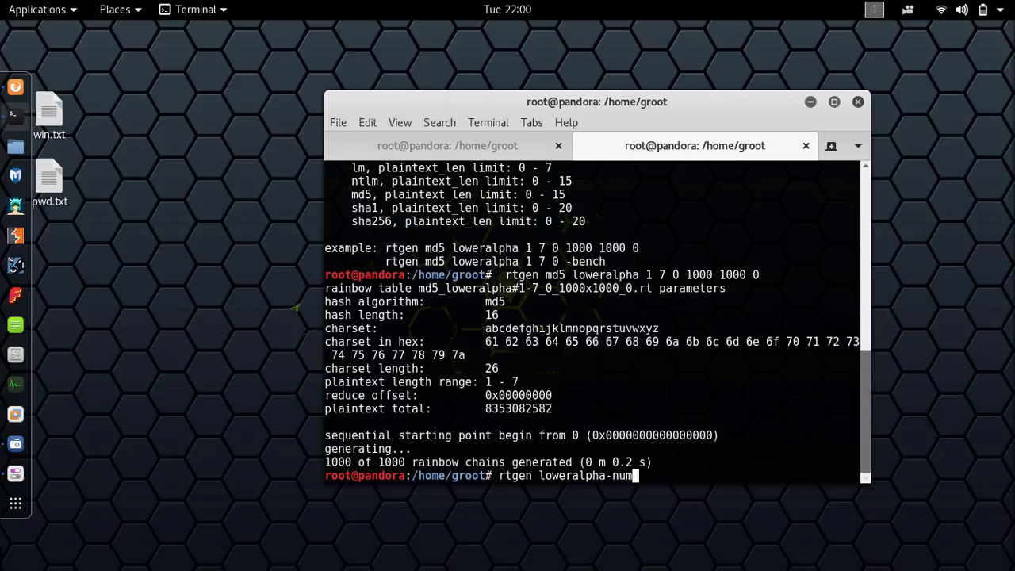
text(eric)
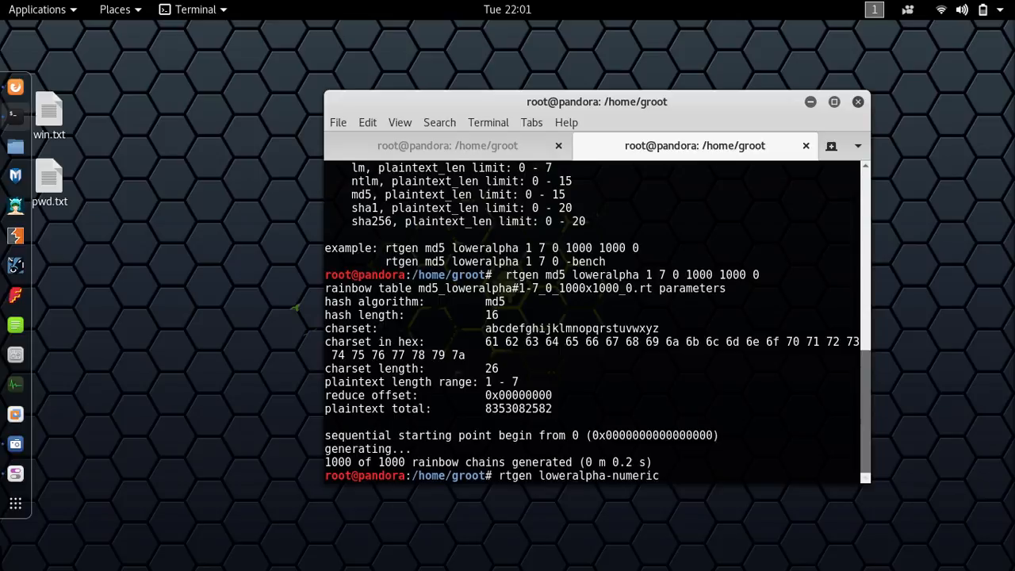
text(17)
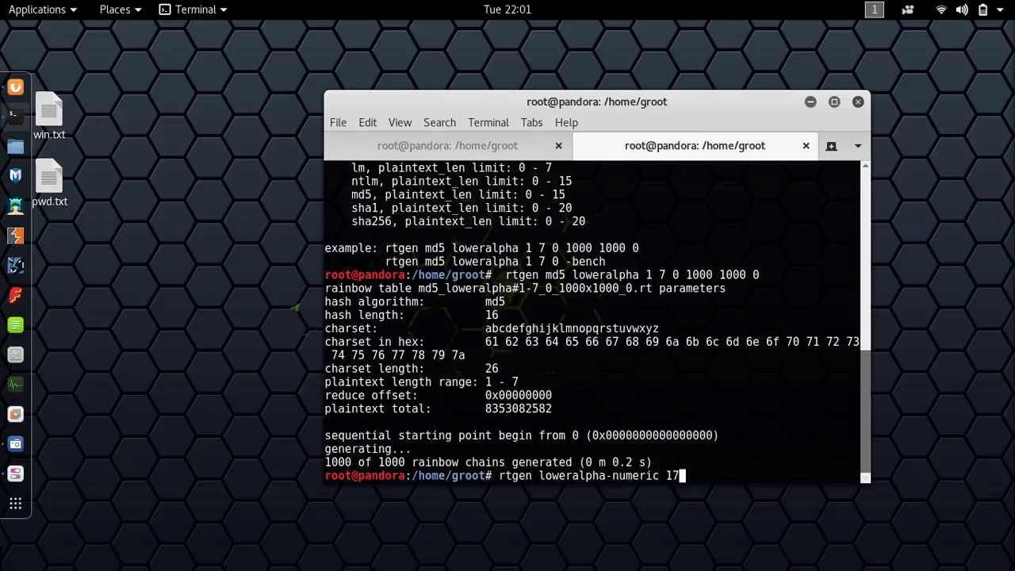
key(BackSpace)
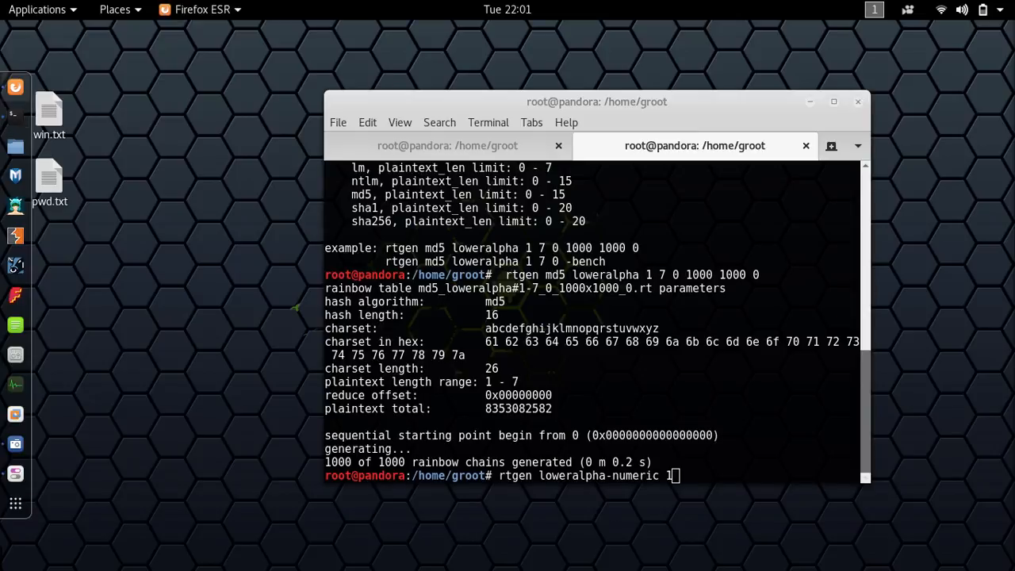
mouse_move(745, 409)
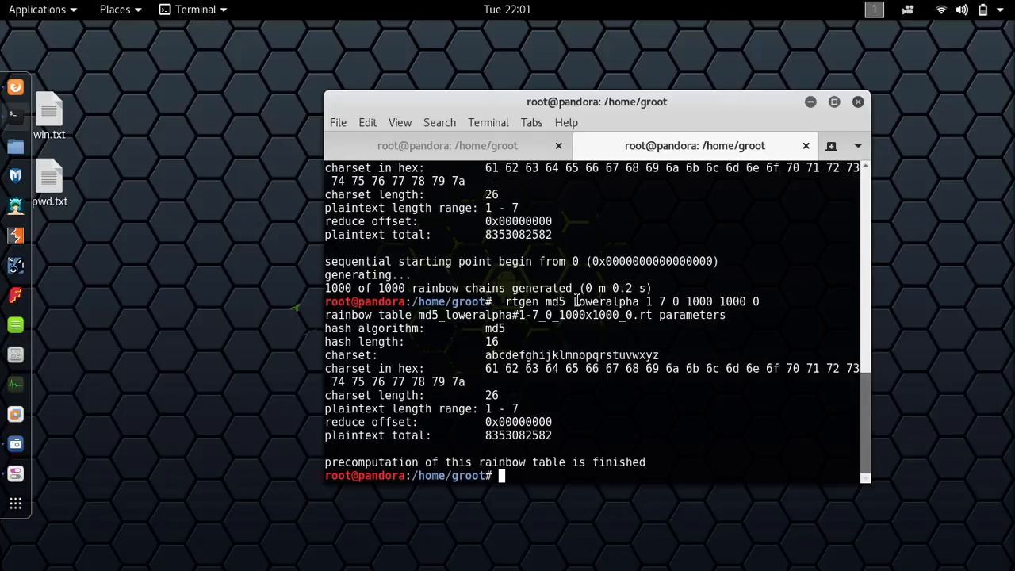
mouse_move(558, 314)
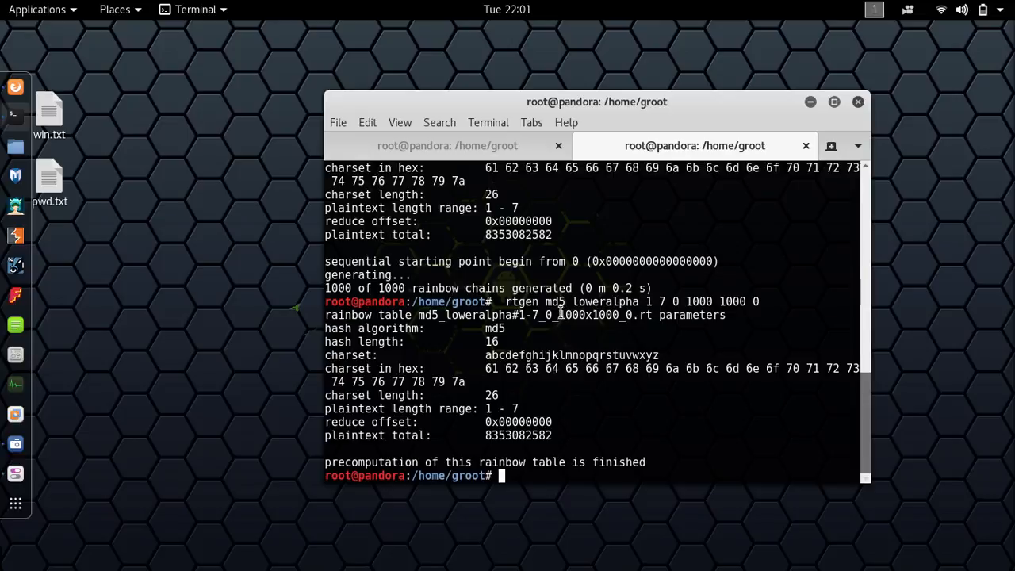
mouse_move(580, 327)
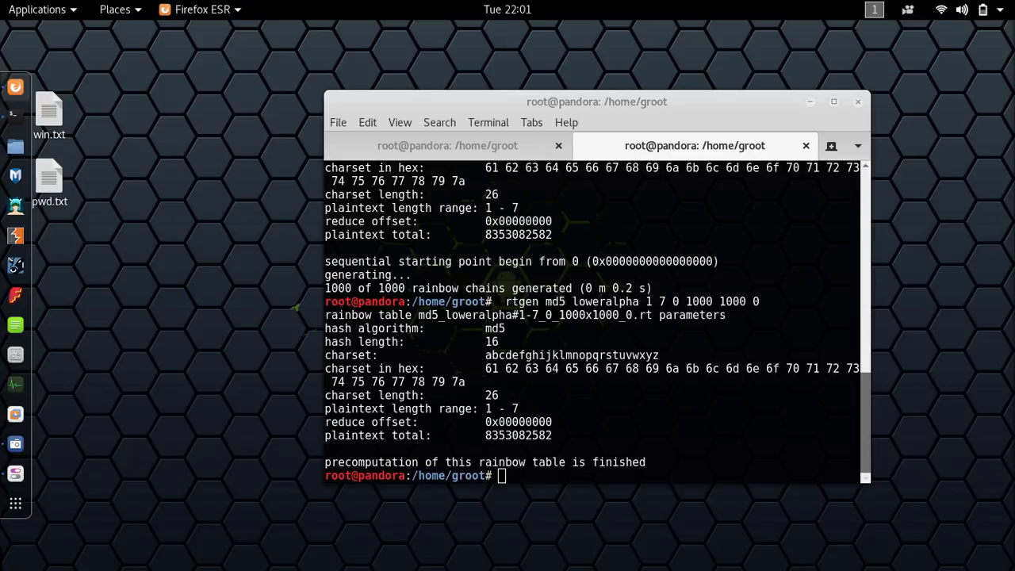
mouse_move(824, 276)
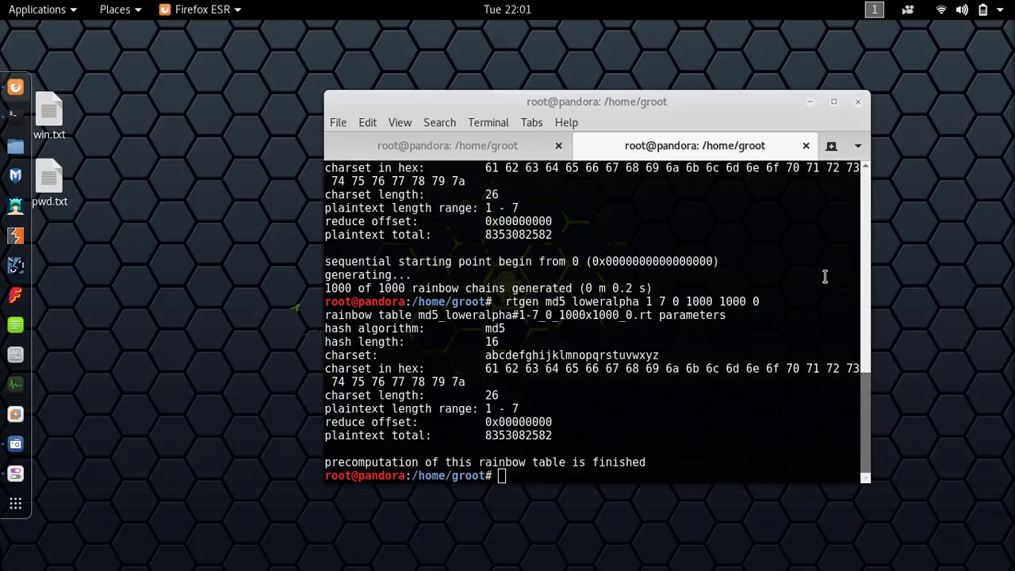
text(rtgen md5 loweralpha-numeric 1 7 0 3800 33554432 0)
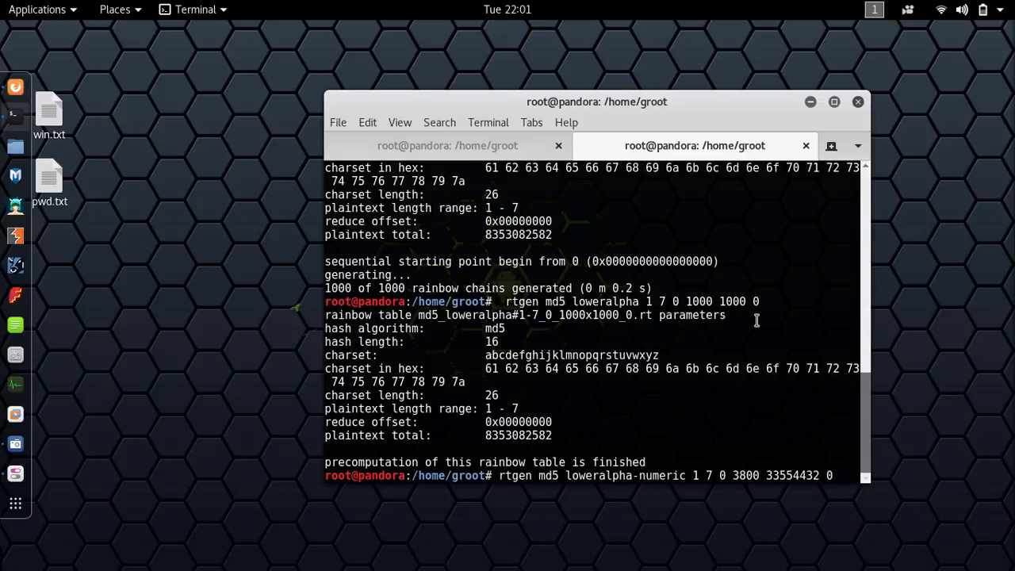
key(Return)
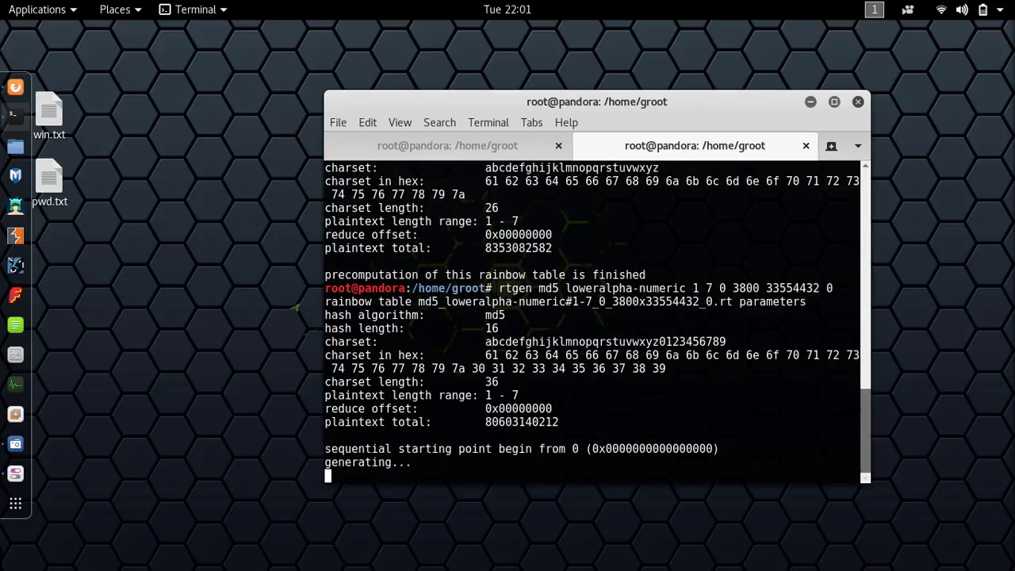
mouse_move(714, 210)
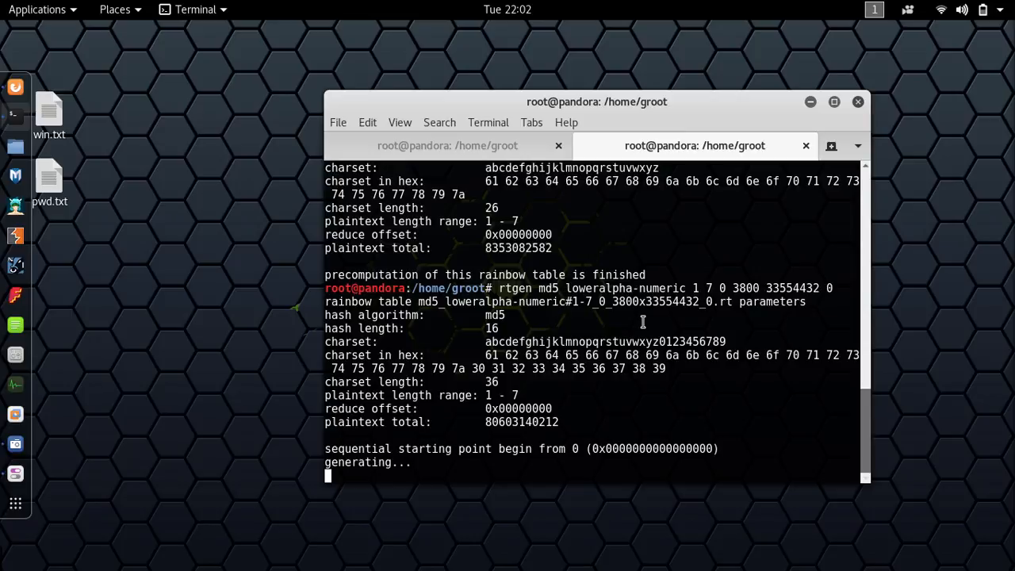
double_click(596, 288)
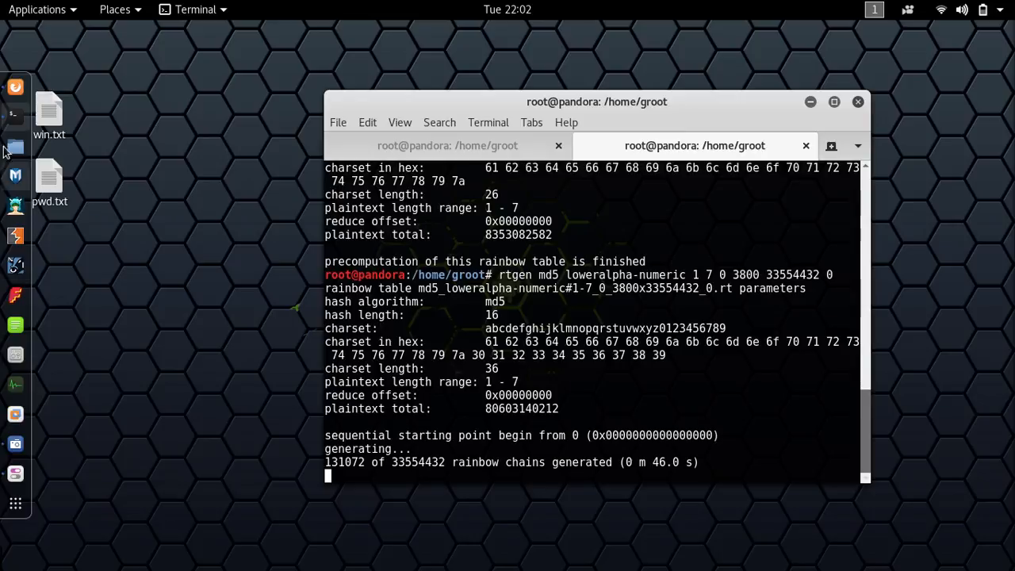
mouse_move(736, 216)
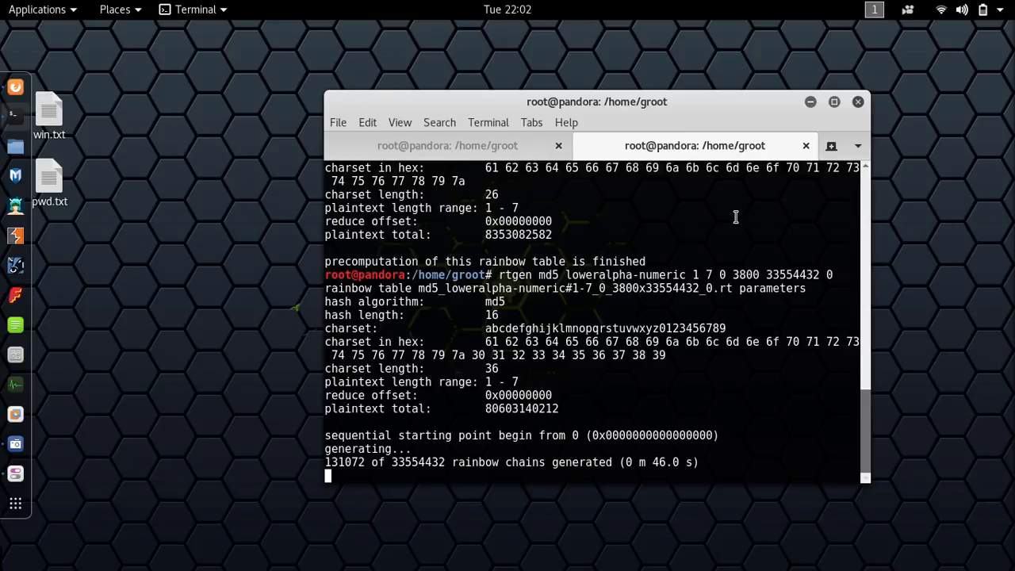
Shift the terminal window slightly left while chain generation continues.
drag(596, 101, 565, 62)
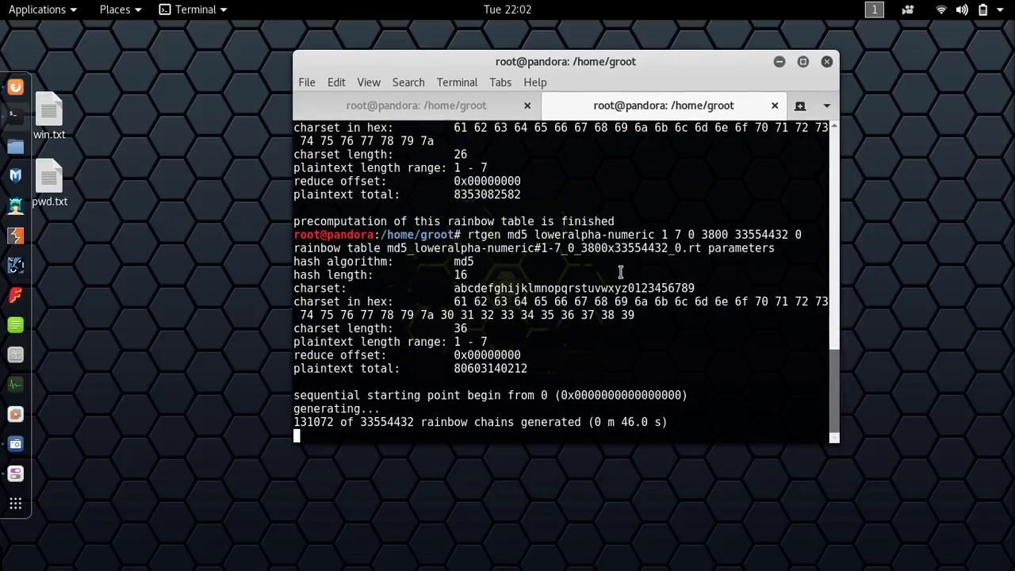
mouse_move(606, 301)
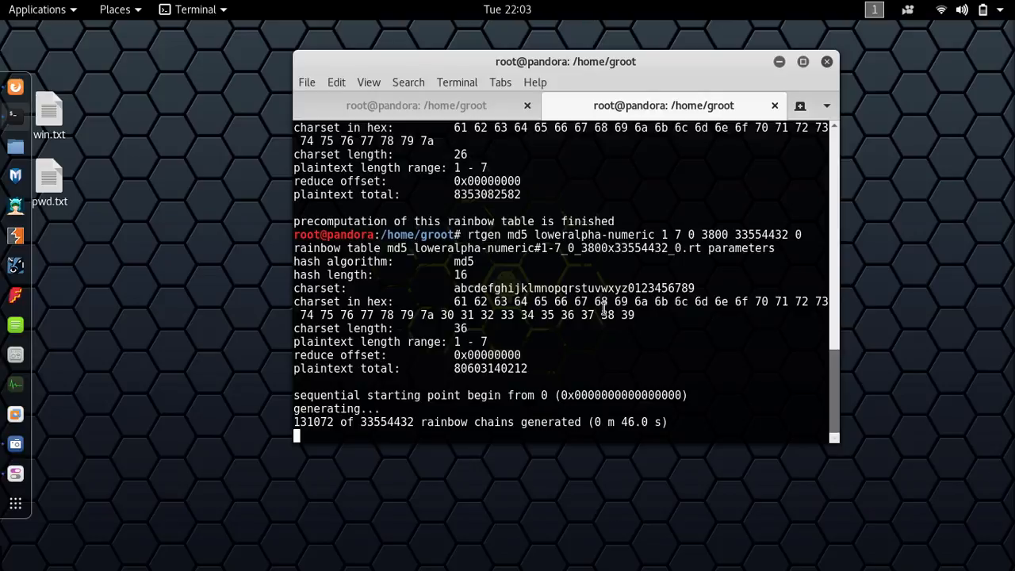
mouse_move(686, 425)
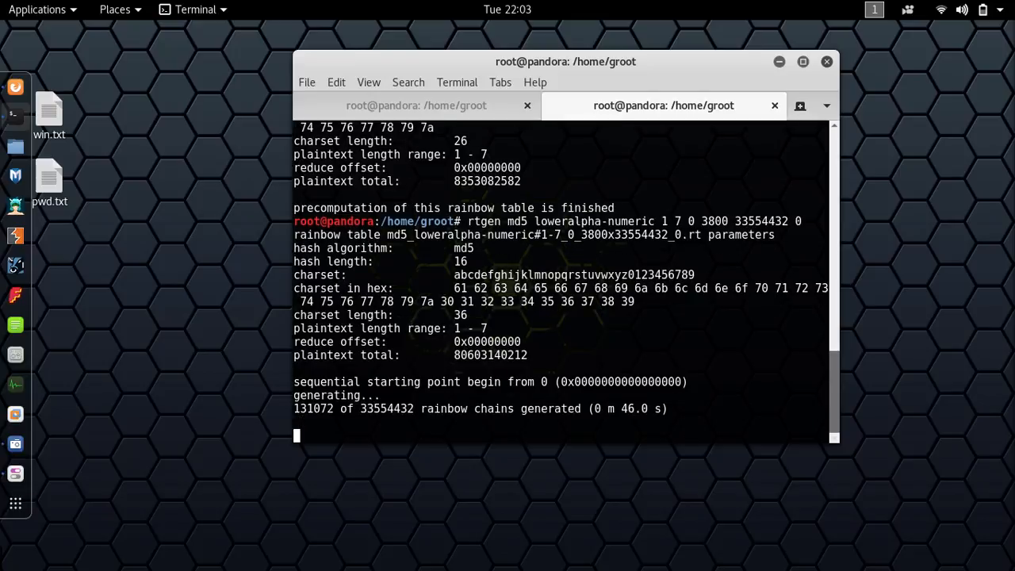
mouse_move(687, 419)
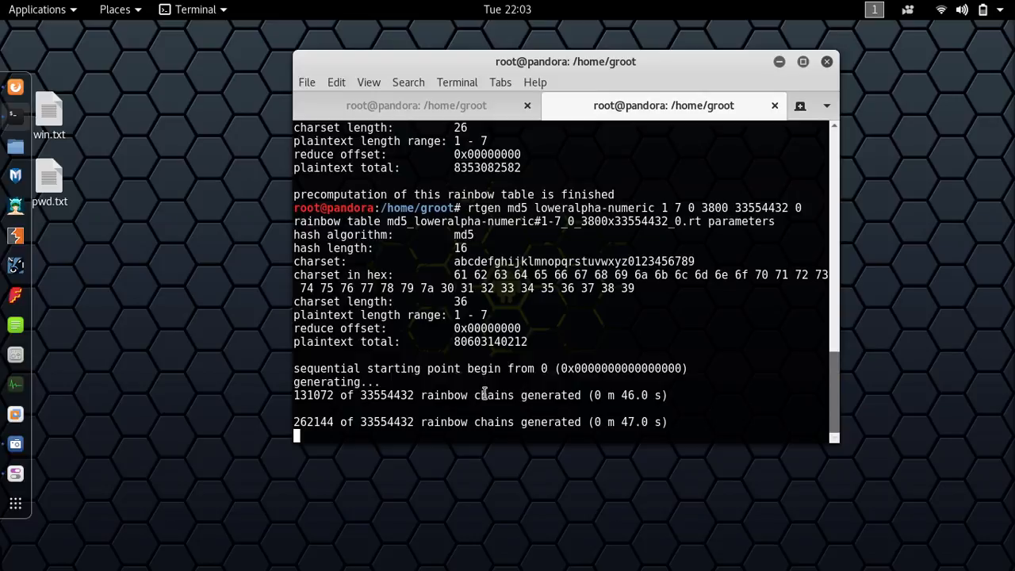
mouse_move(640, 412)
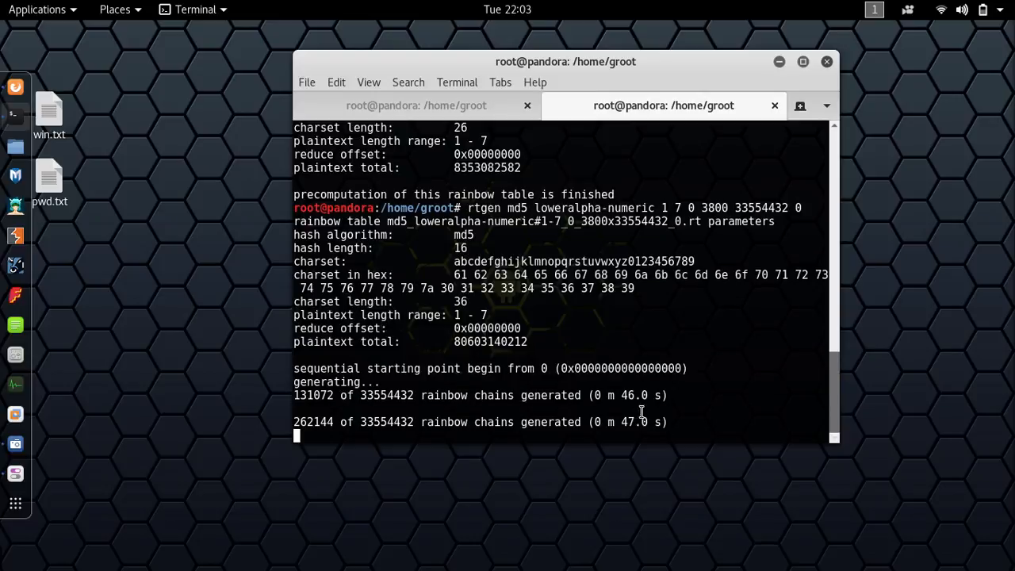
mouse_move(374, 329)
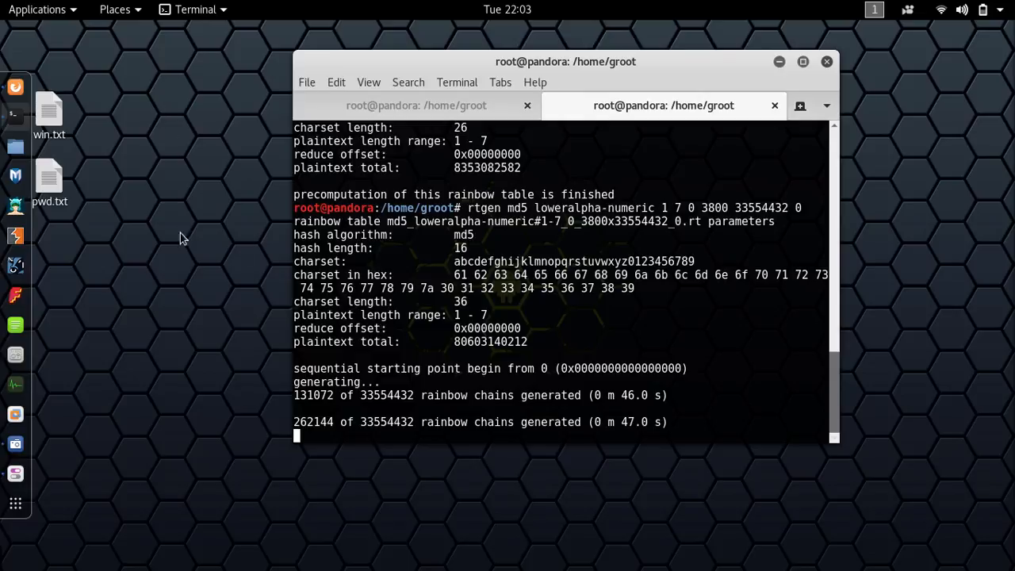
mouse_move(486, 404)
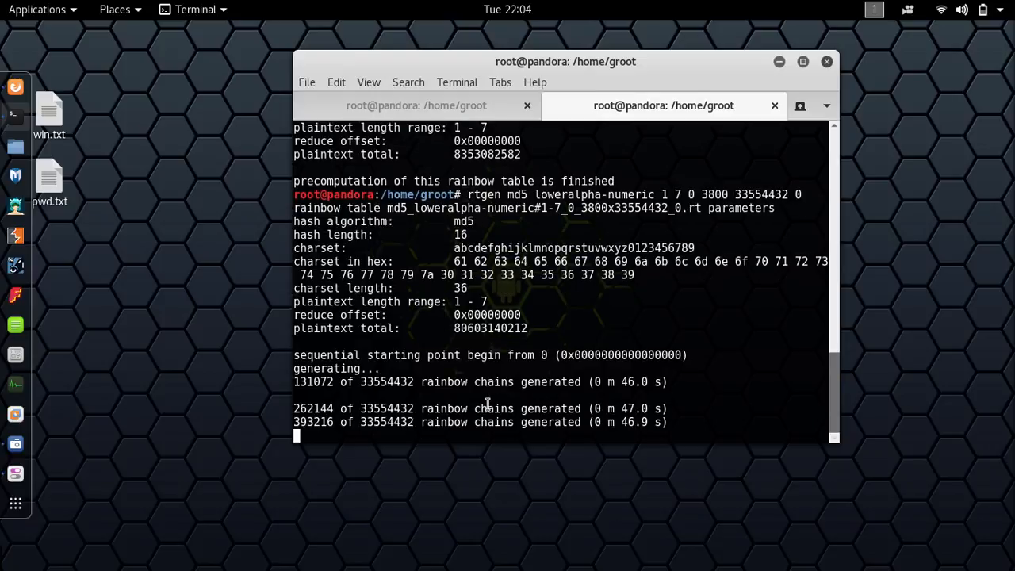
mouse_move(680, 424)
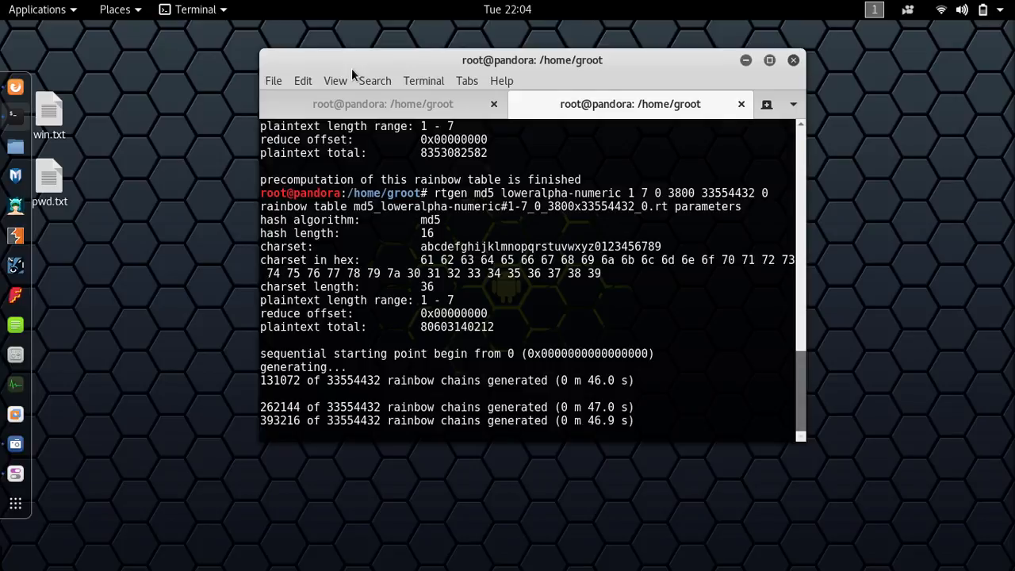
mouse_move(160, 397)
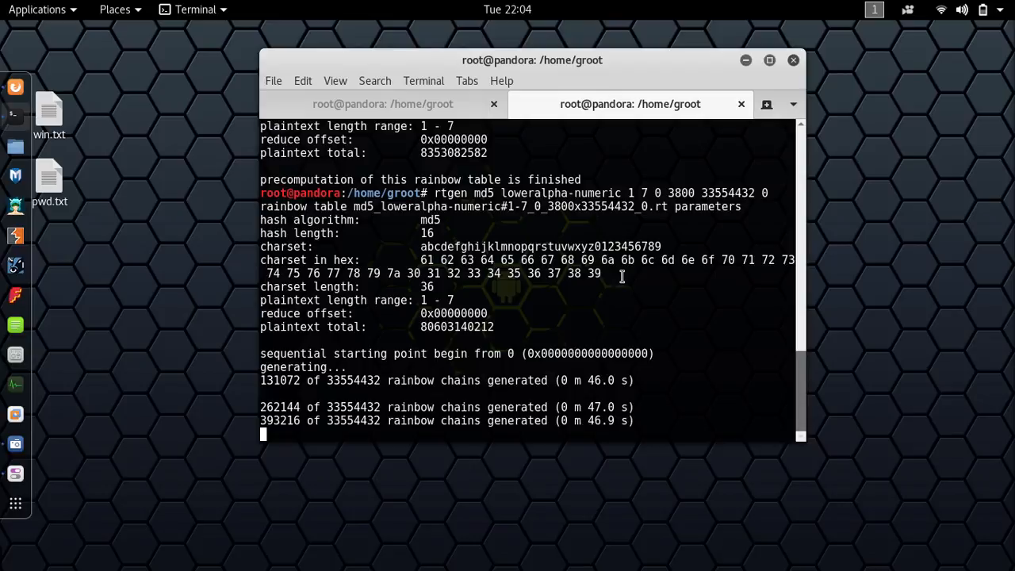
mouse_move(420, 422)
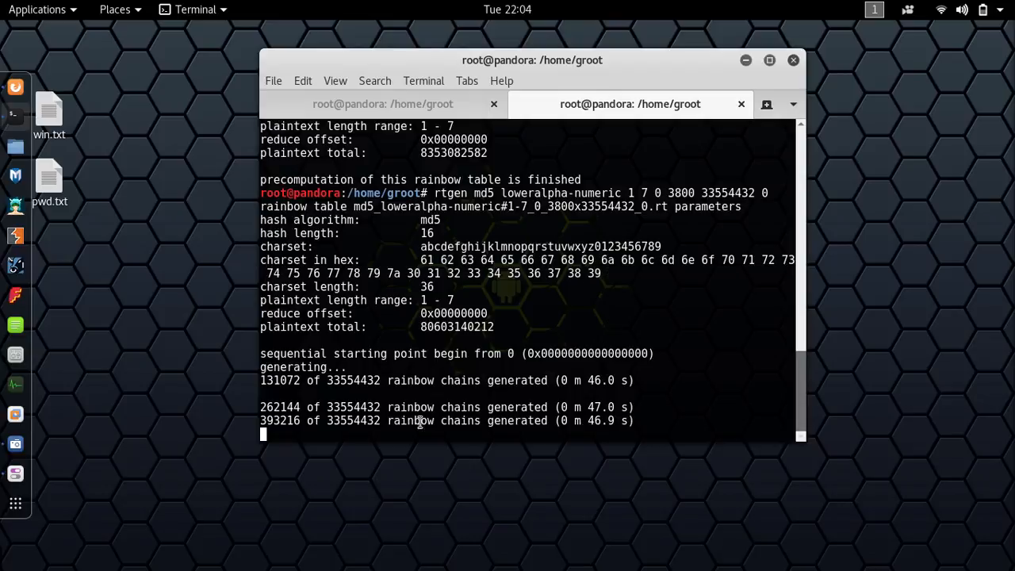
mouse_move(314, 421)
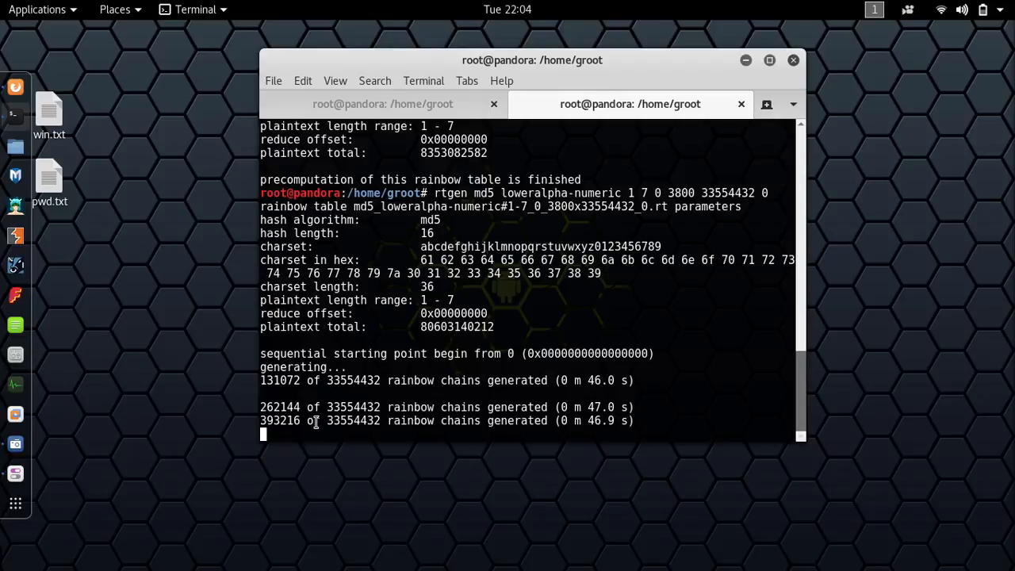
mouse_move(326, 431)
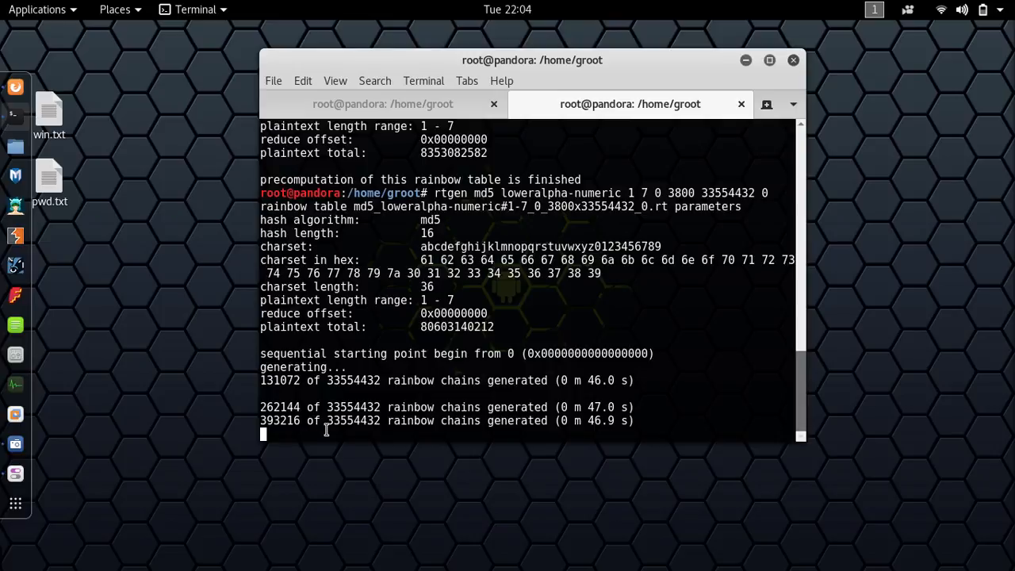
mouse_move(301, 428)
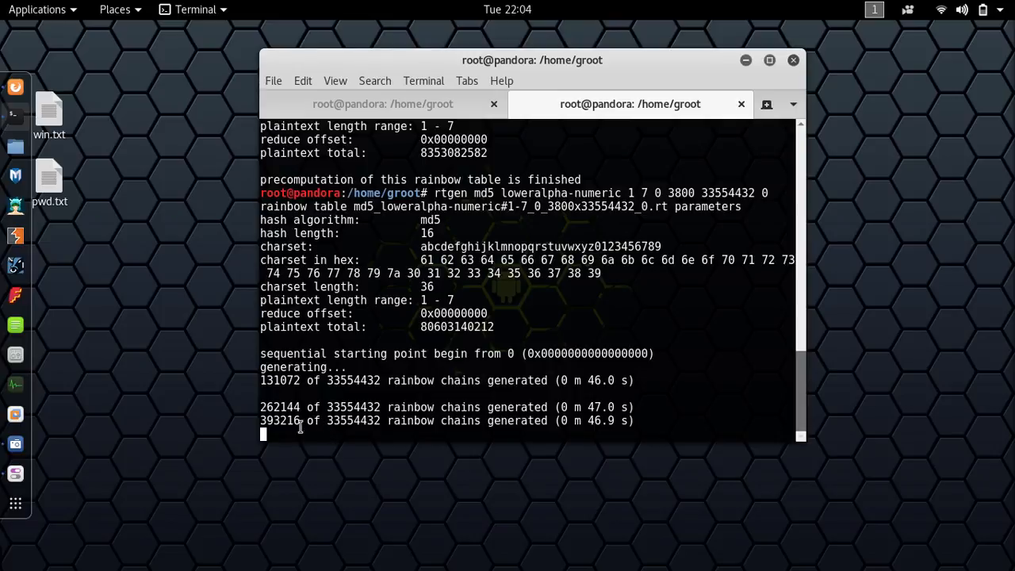